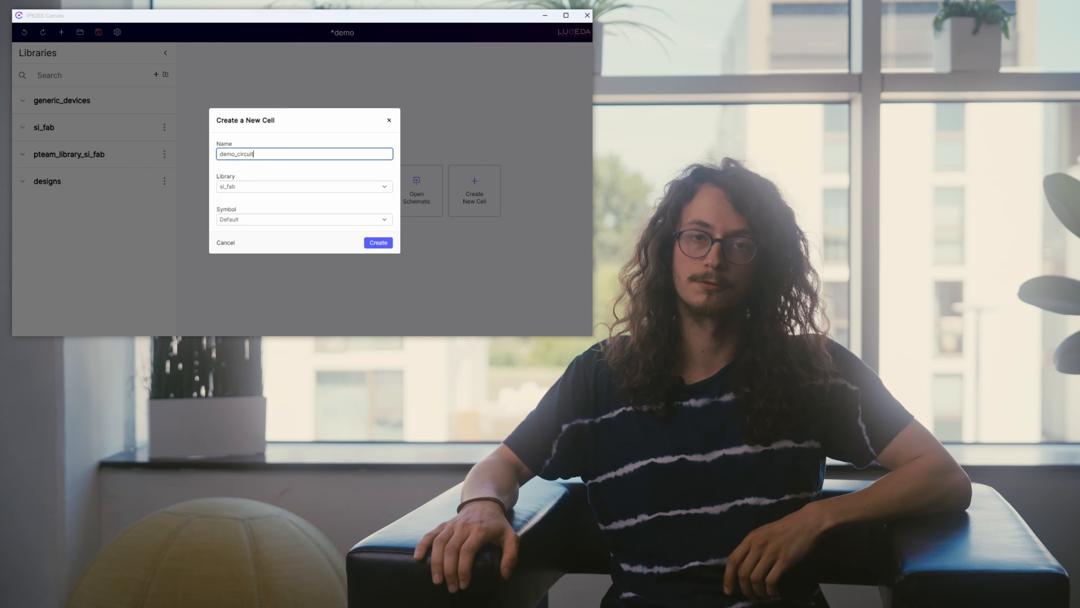
Assign the new demo_circuit cell to the designs library instead of si_fab.
click(303, 186)
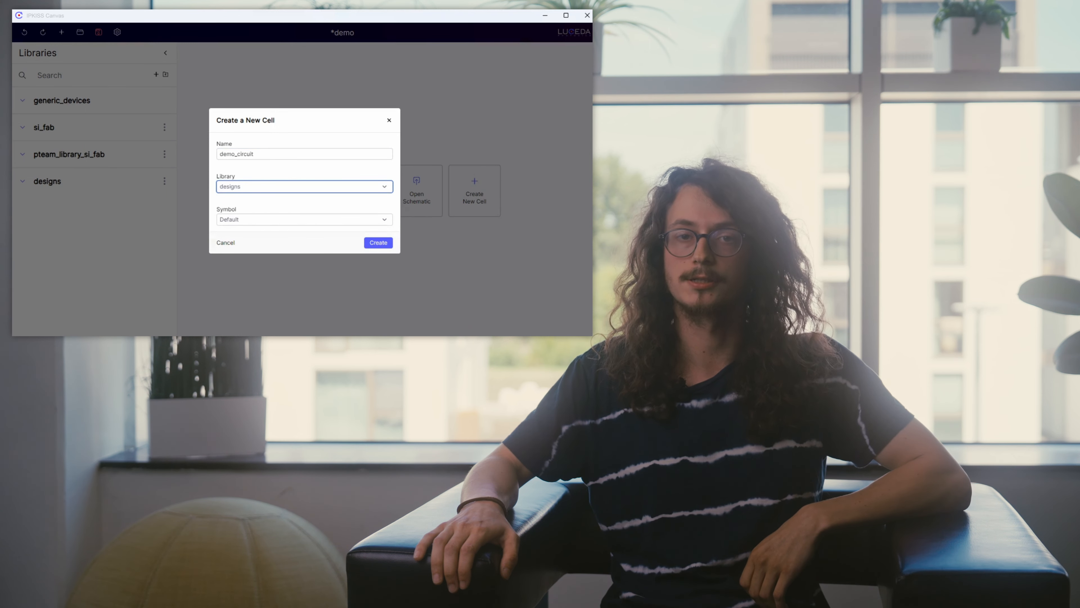
Create the demo_circuit cell and filter the Libraries panel with 'edge'.
click(377, 243)
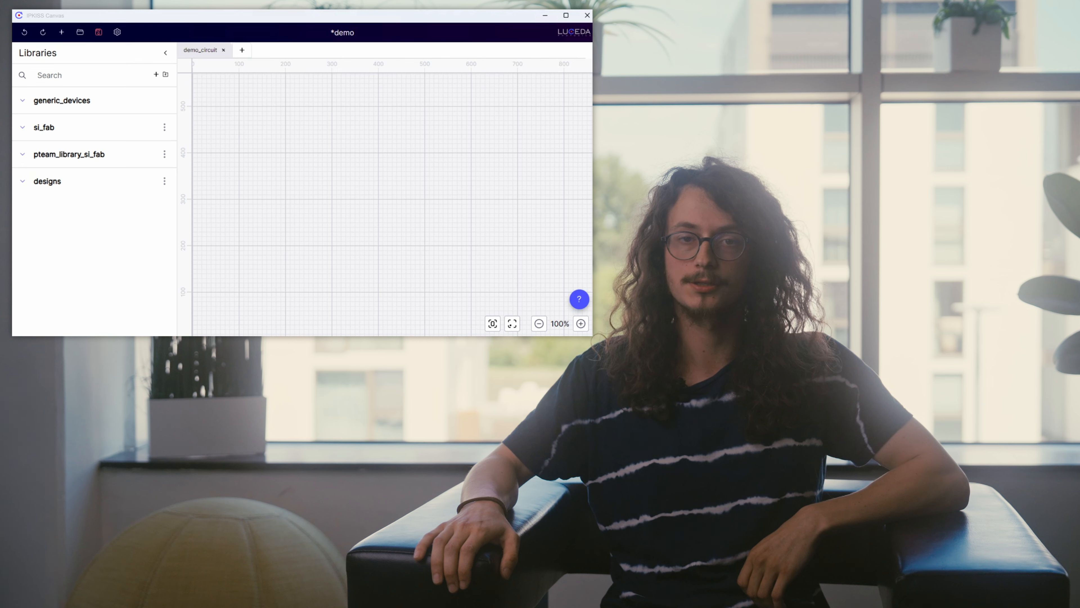
text(e)
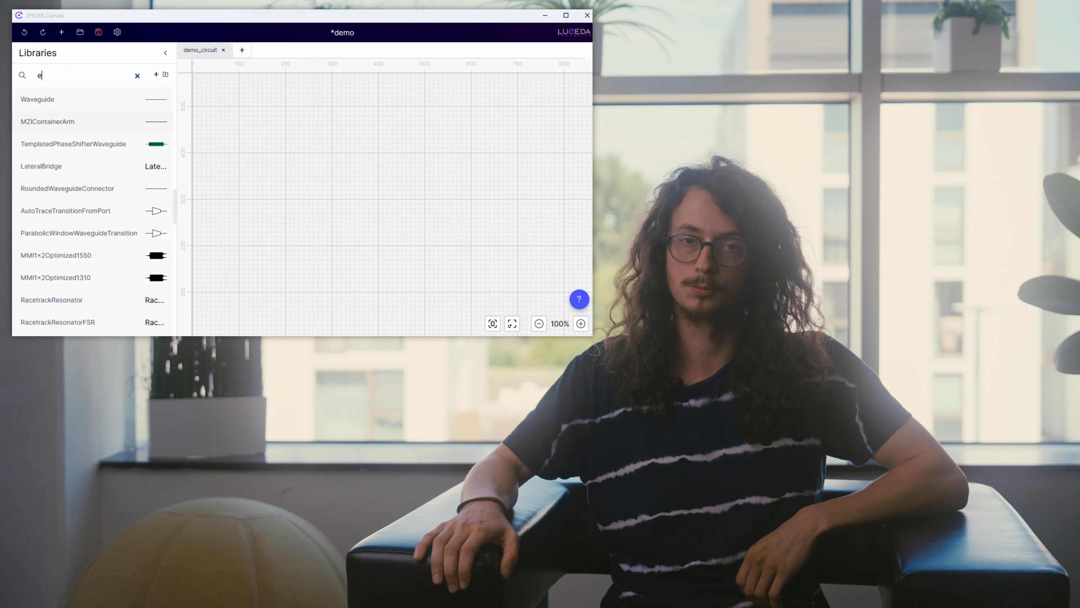
text(dge)
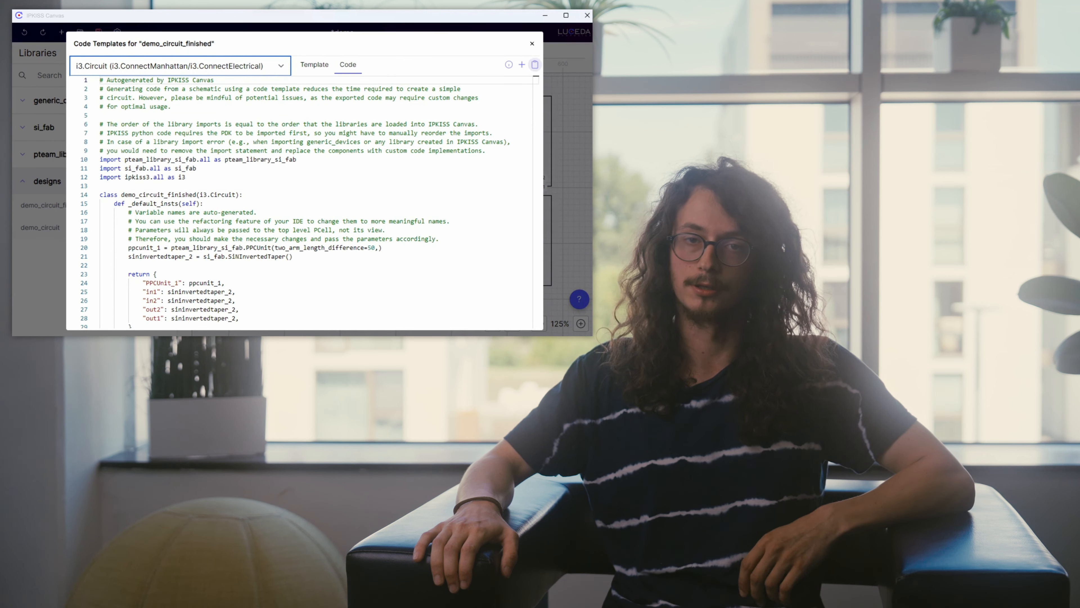
Switch the code template from i3.Circuit to Circuit Simulation for demo_circuit_finished.
click(532, 43)
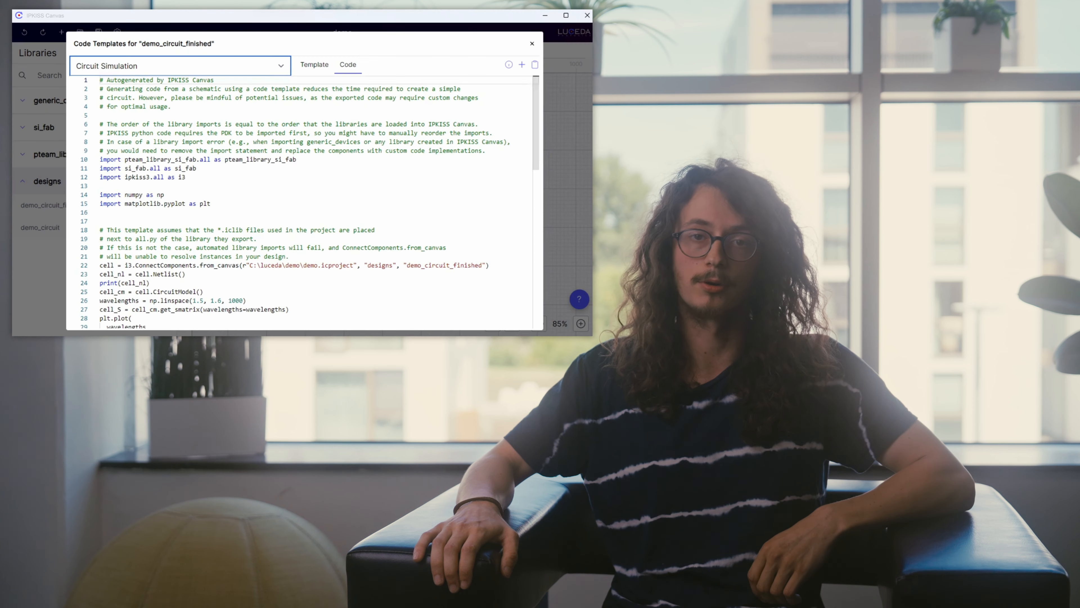
mouse_move(535, 65)
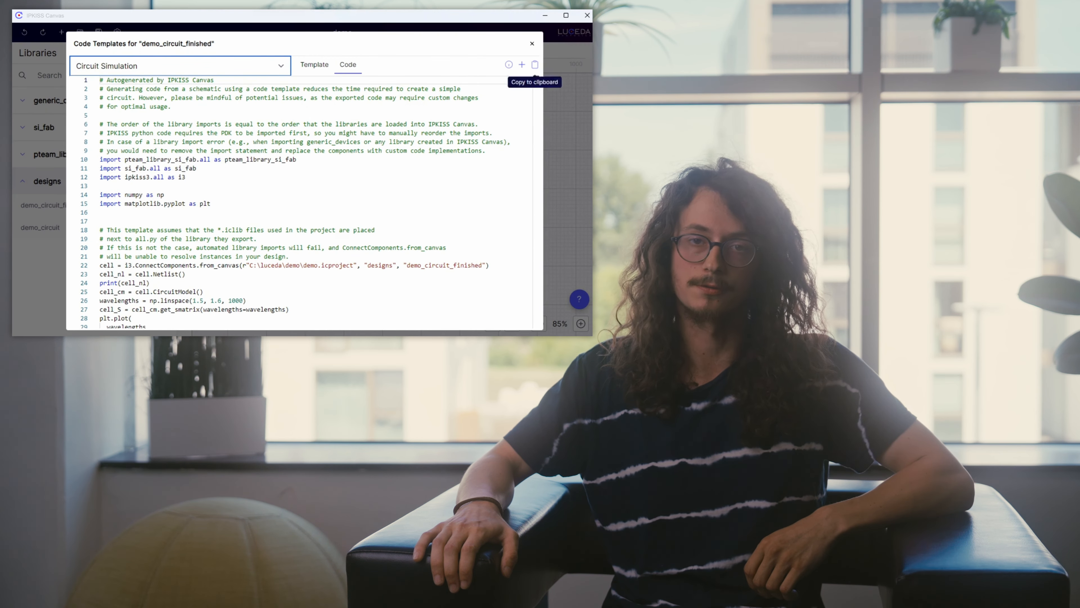